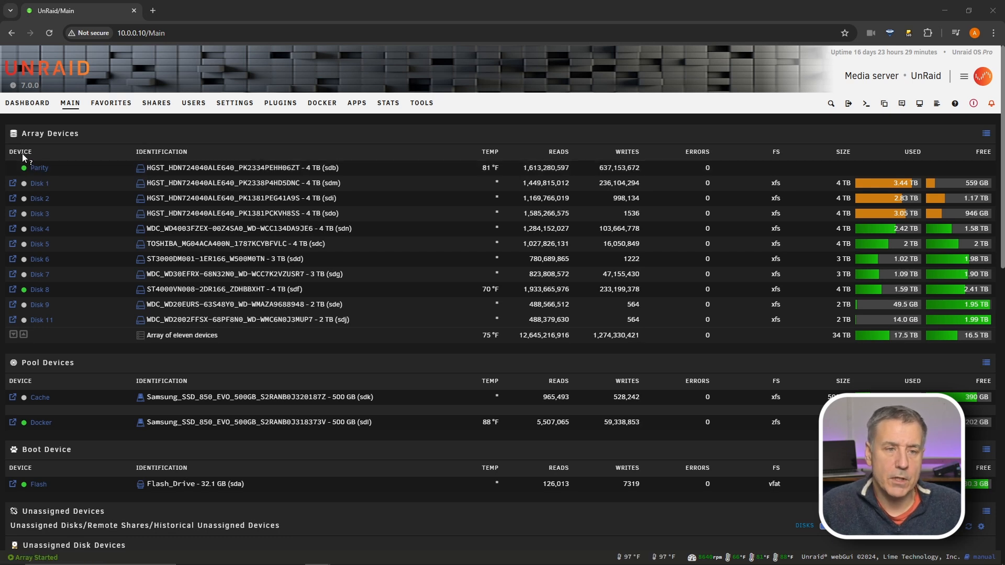
pyautogui.moveTo(151, 163)
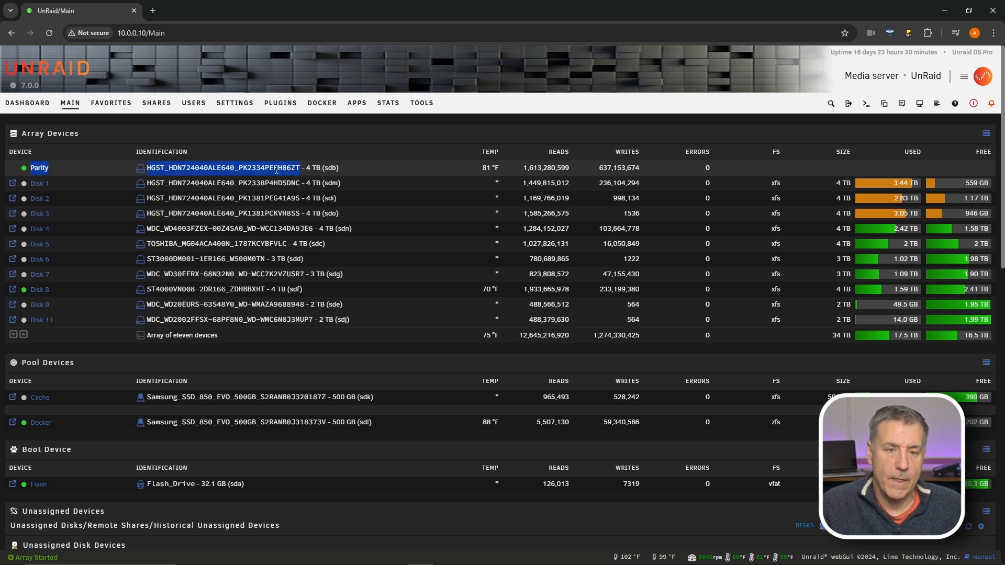
# Step: Copy the Parity drive's identification text from the Main tab's array devices list
pyautogui.rightClick(246, 168)
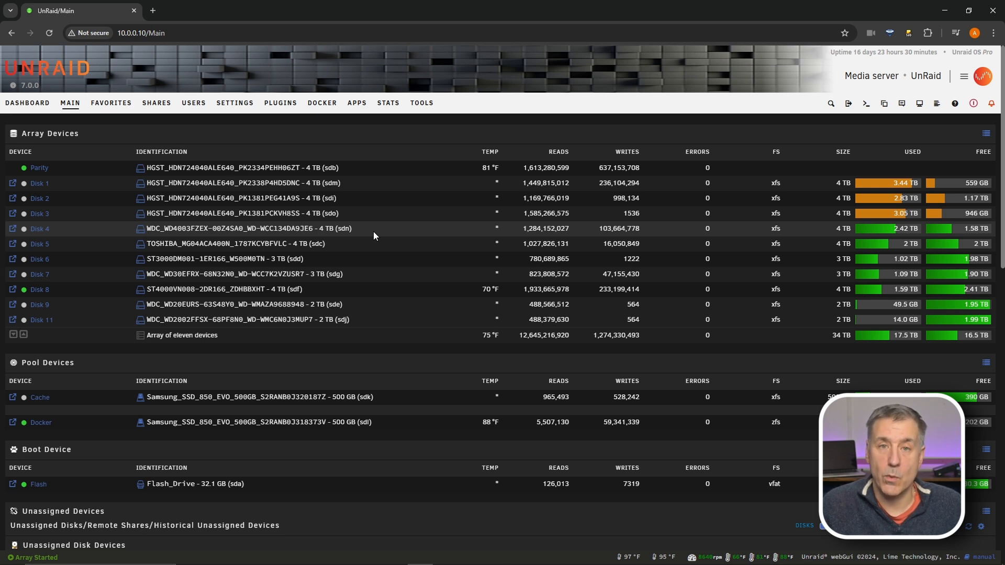
# Step: Check the Dashboard's Disk Location map, then open Disk Location from the installed Plugins list
pyautogui.click(27, 103)
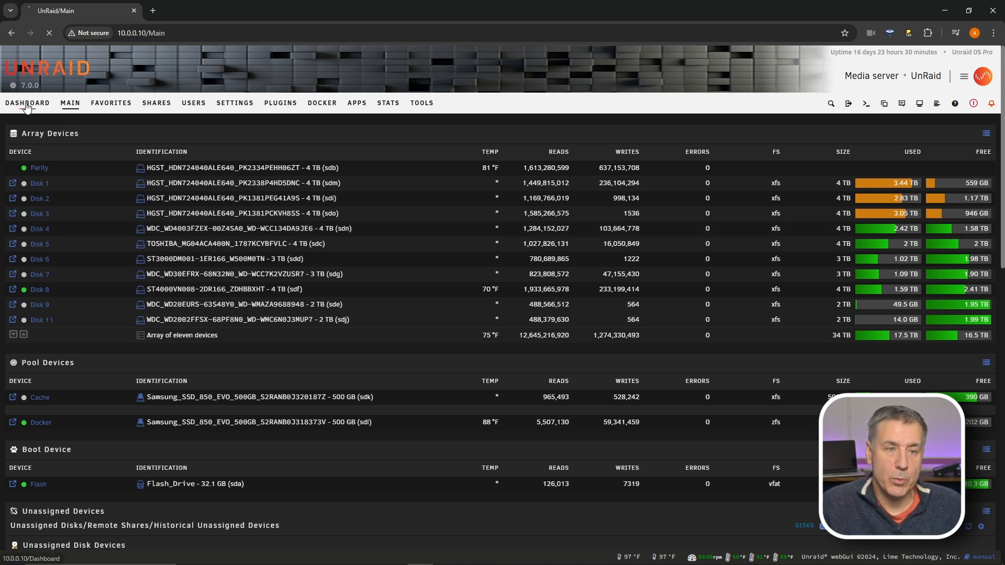
pyautogui.click(27, 102)
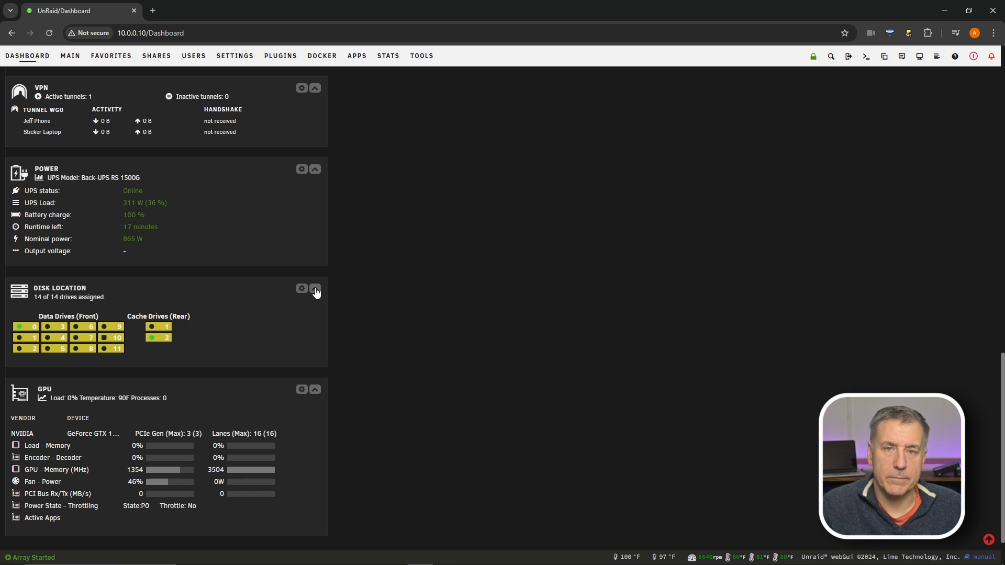
pyautogui.click(280, 56)
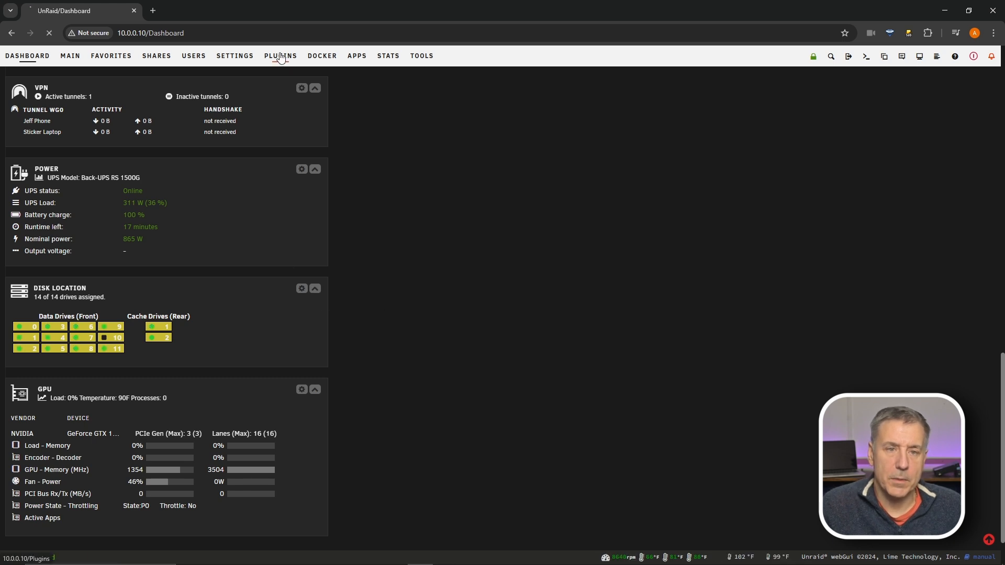
pyautogui.click(280, 56)
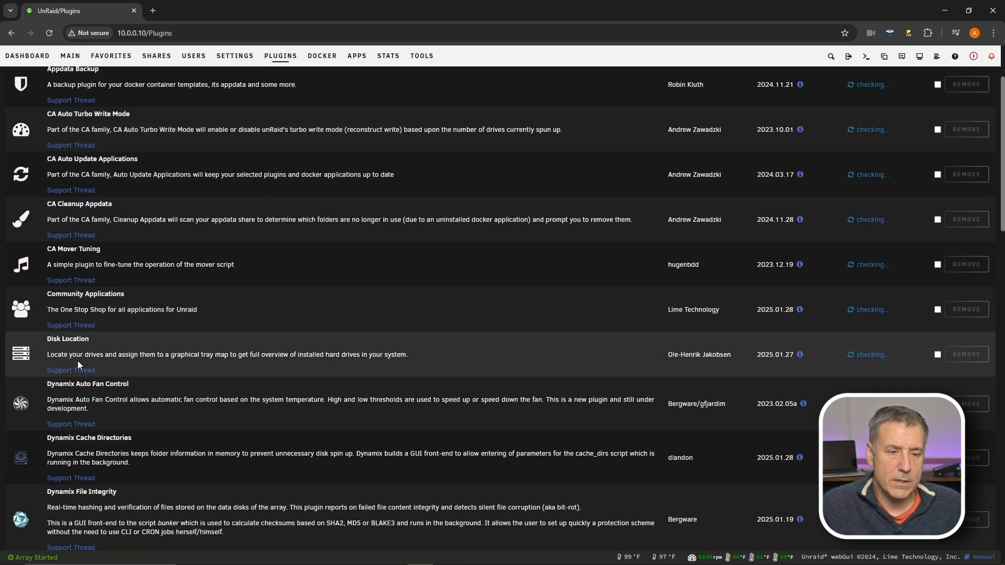
pyautogui.click(21, 354)
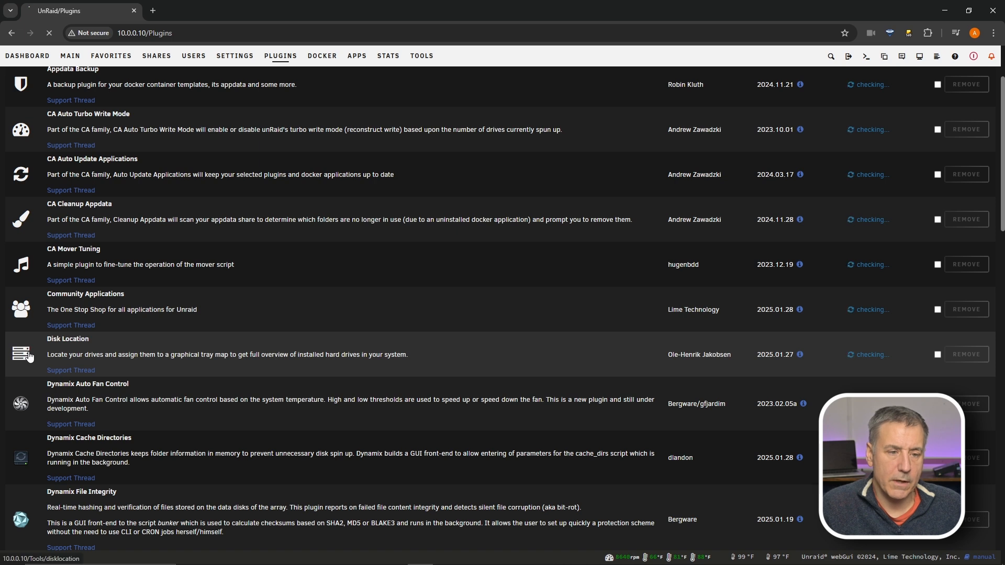